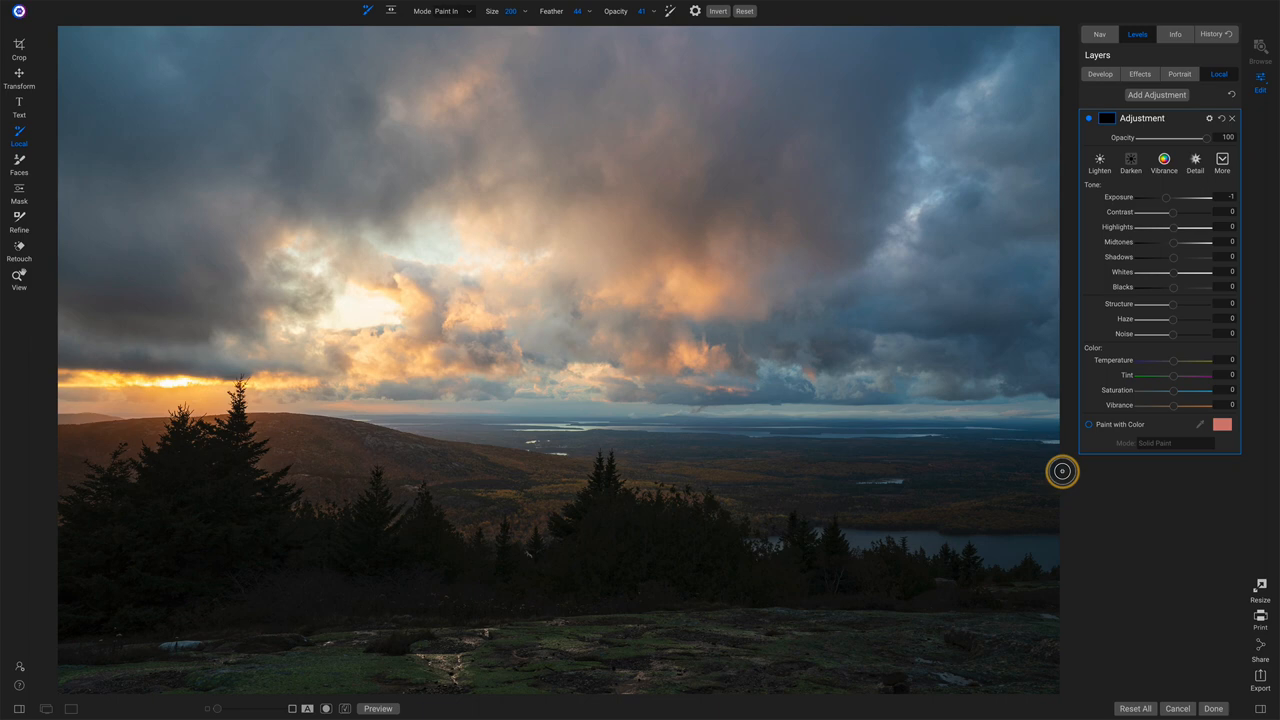
{"action": "mouse_move", "coordinate": [1090, 424]}
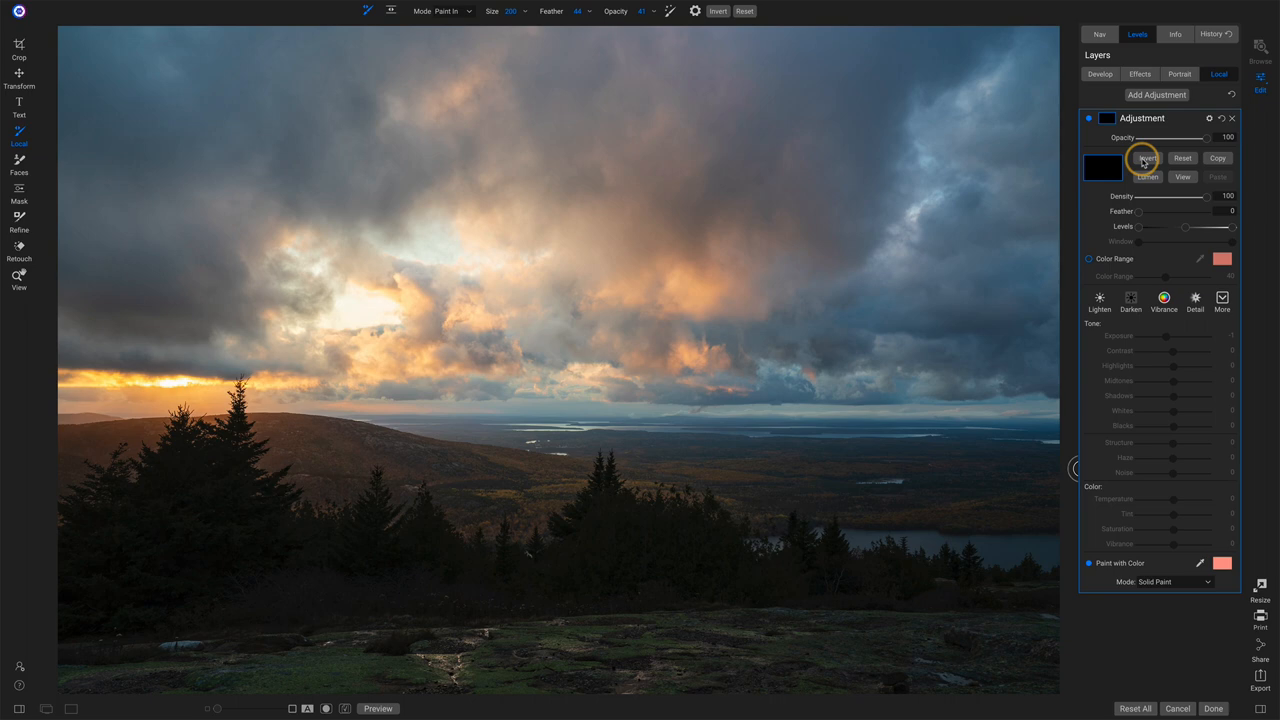
- Invert the mask so the salmon fill covers the photo and lower its Opacity to a soft tint
{"action": "left_click", "coordinate": [1148, 158]}
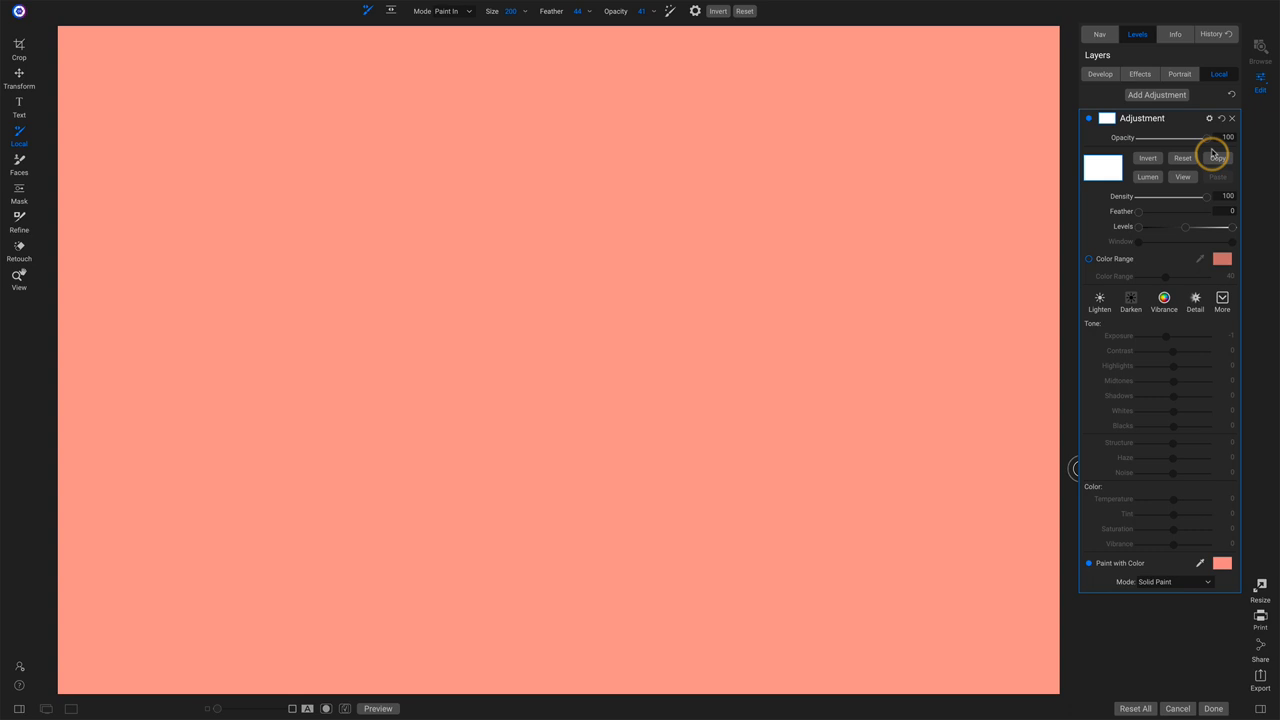
{"action": "left_click_drag", "start_coordinate": [1210, 136], "coordinate": [1150, 136]}
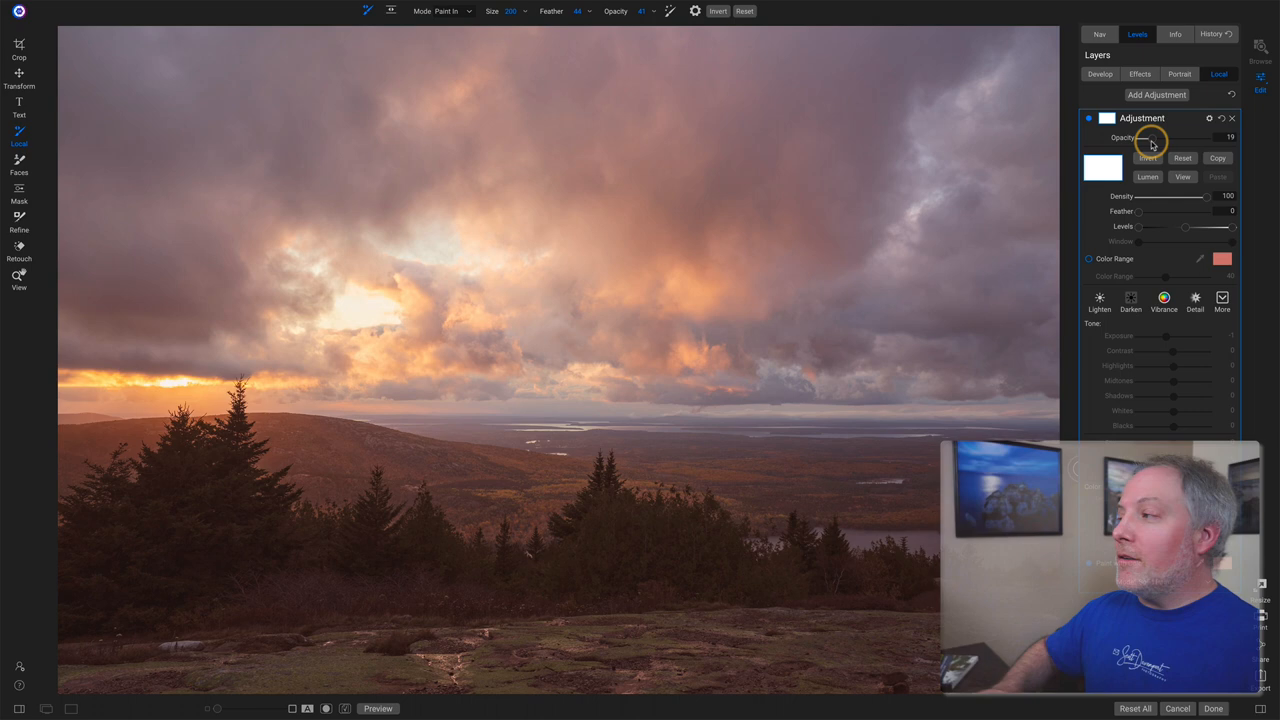
- Apply a Lumen luminosity mask so the salmon tint warms mainly the bright clouds
{"action": "left_click", "coordinate": [1148, 176]}
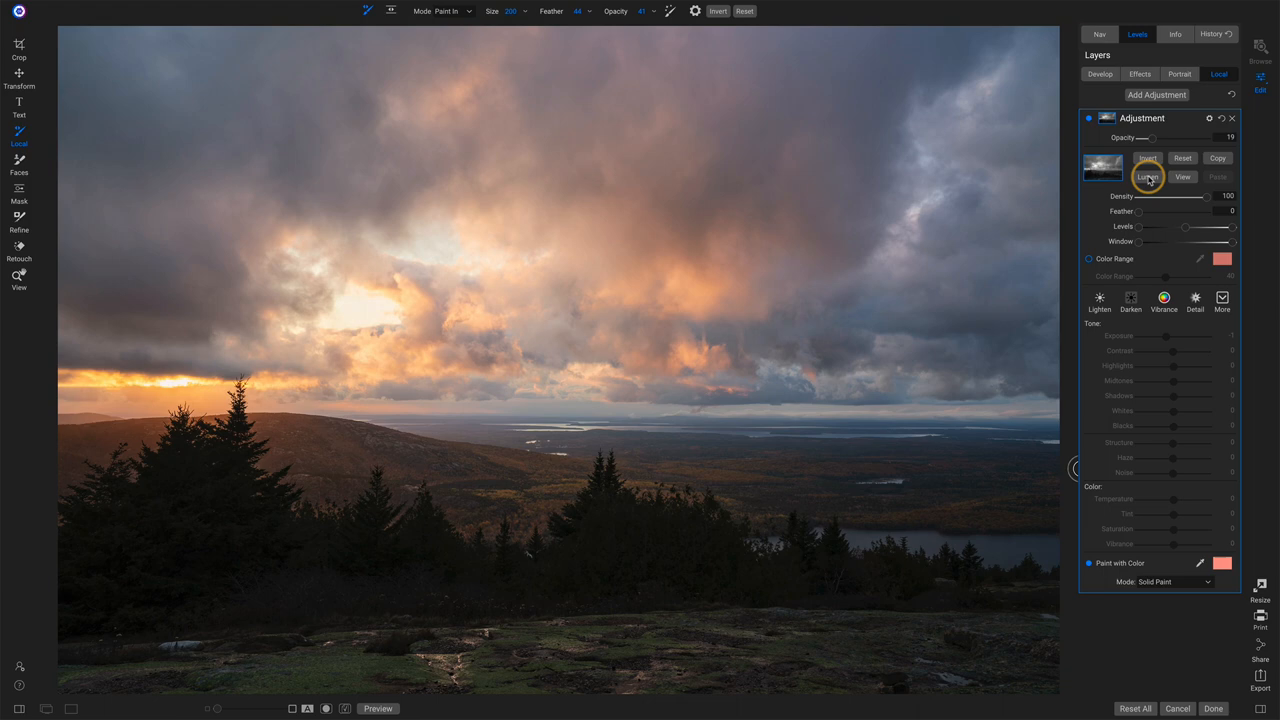
{"action": "left_click_drag", "start_coordinate": [1148, 136], "coordinate": [1158, 136]}
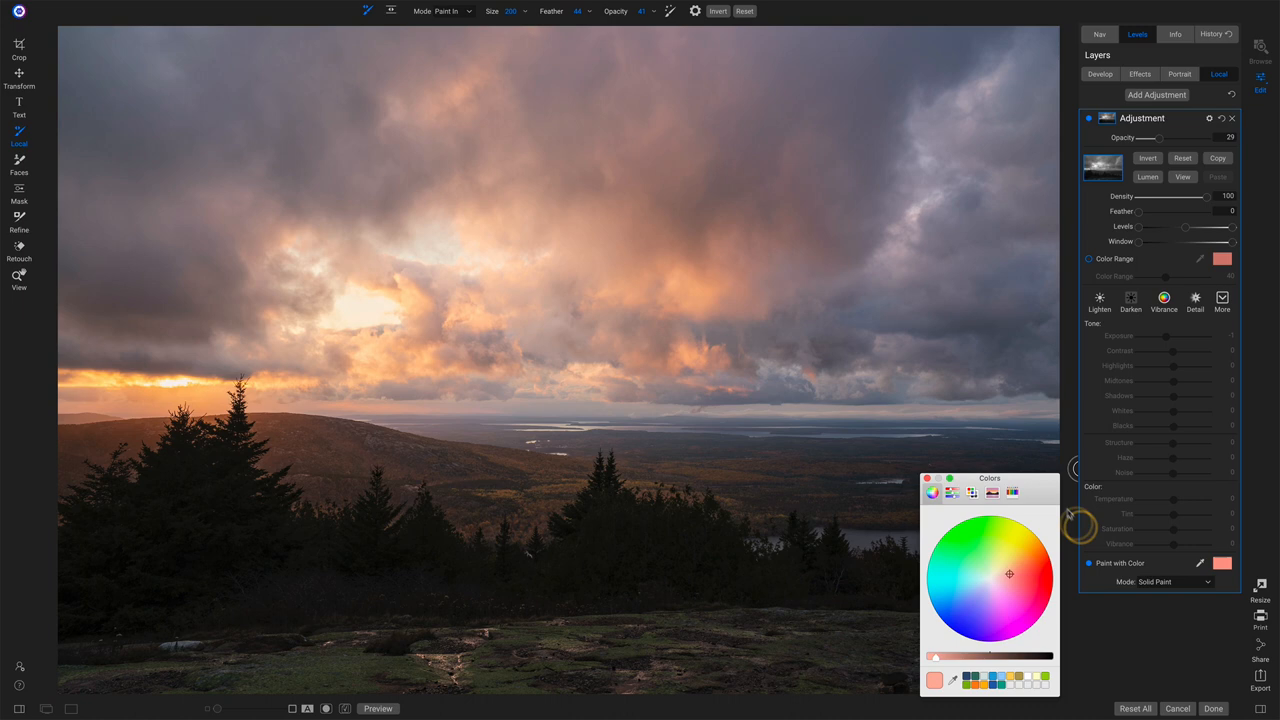
- Pick red then orange-red in the Colors wheel as the new paint colour
{"action": "left_click", "coordinate": [1030, 576]}
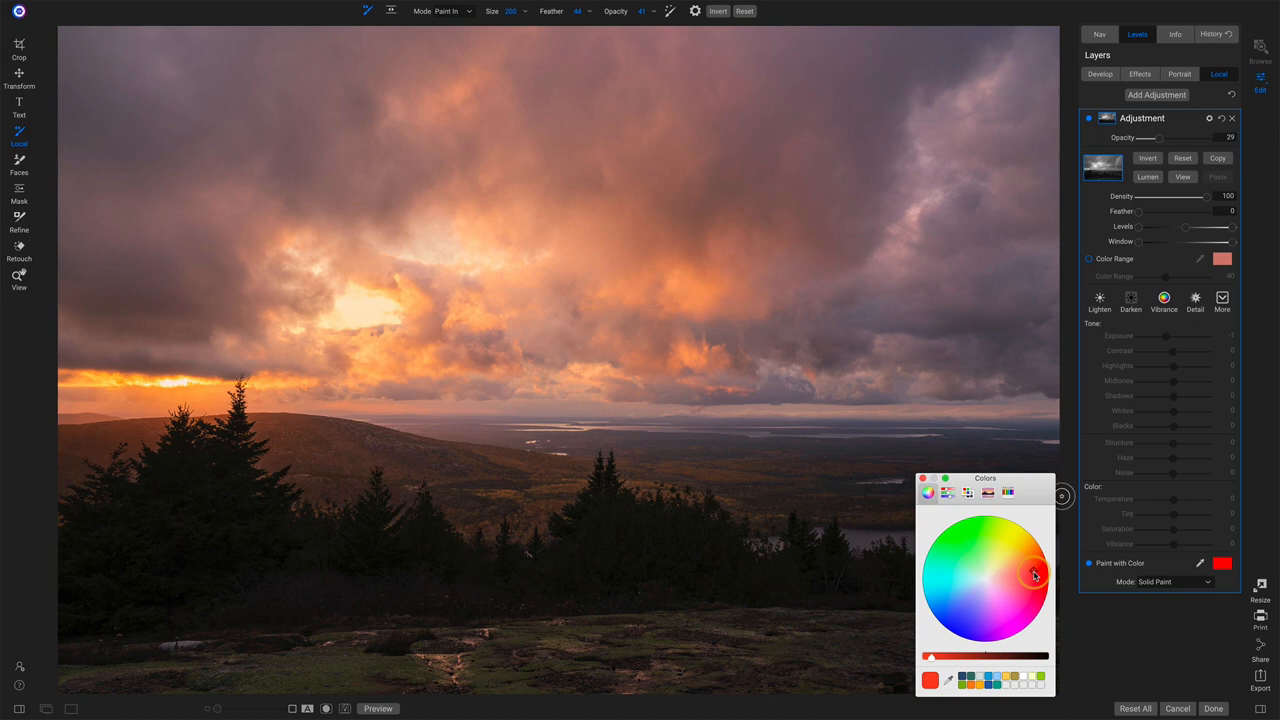
{"action": "left_click", "coordinate": [1018, 560]}
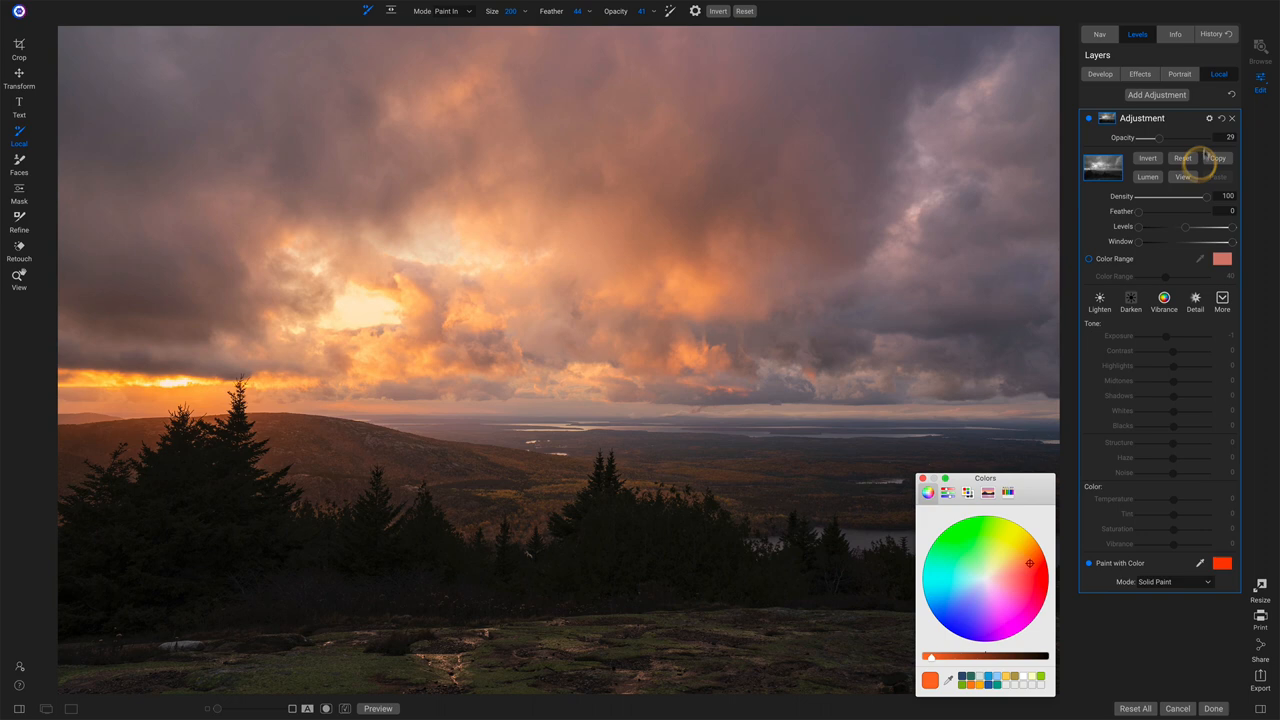
- Set the orange tint layer's blend Mode to Color Dodge via Blending Options
{"action": "left_click", "coordinate": [1208, 118]}
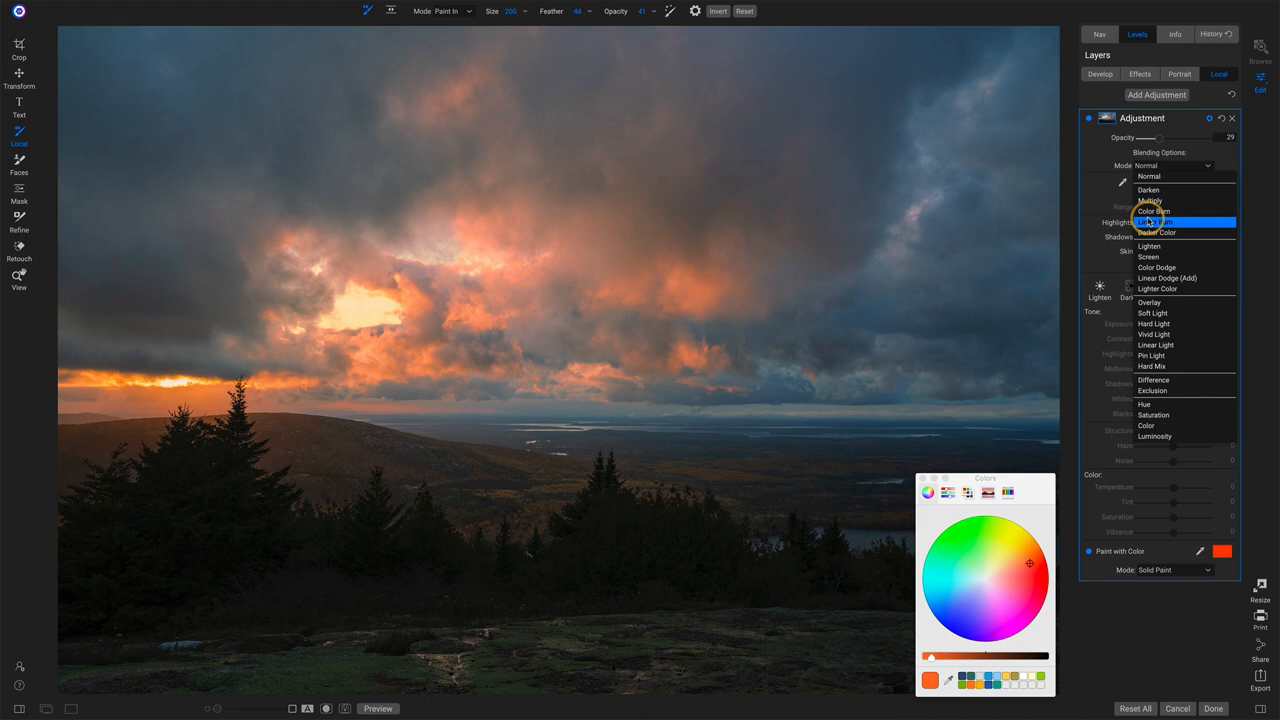
{"action": "left_click", "coordinate": [1156, 268]}
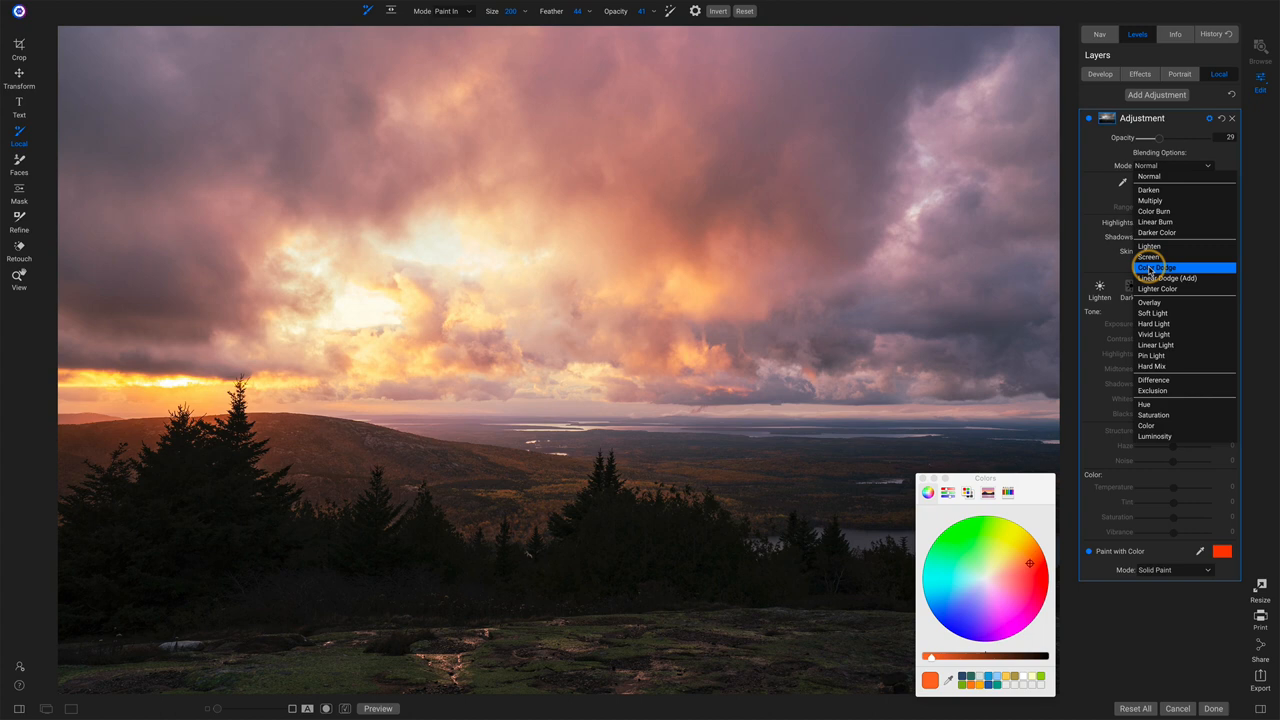
{"action": "mouse_move", "coordinate": [1152, 334]}
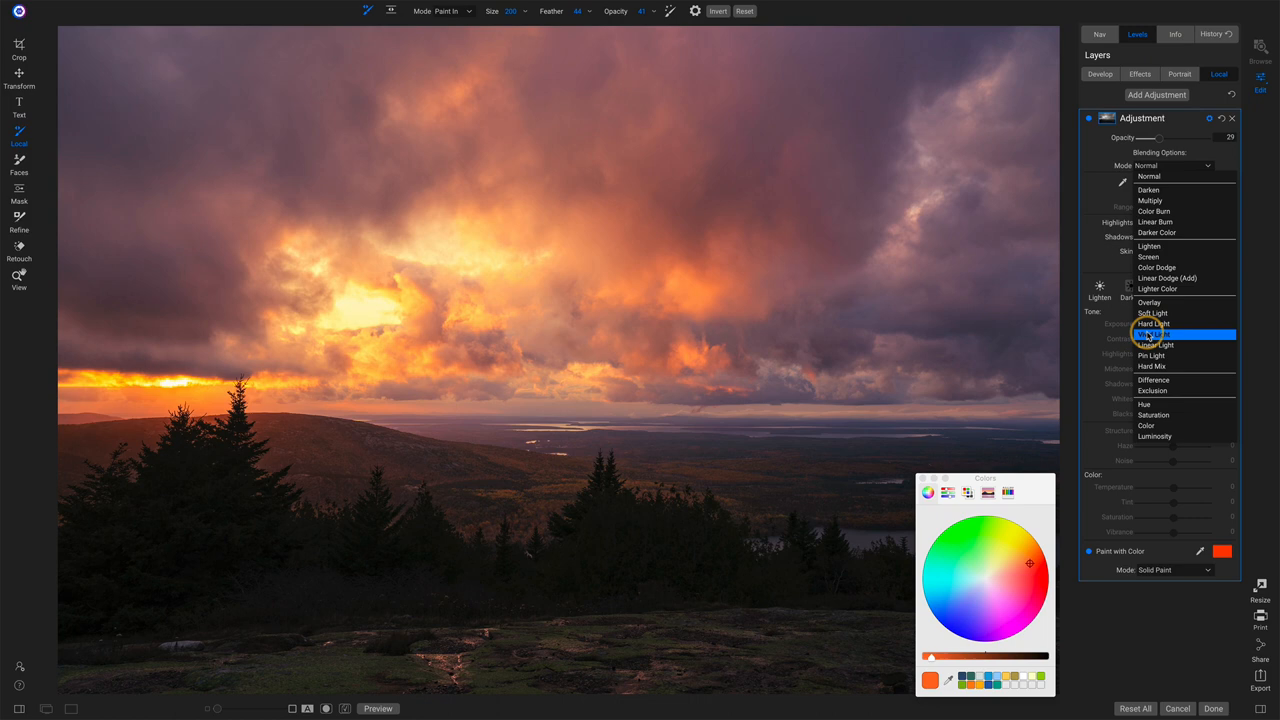
{"action": "left_click", "coordinate": [1156, 268]}
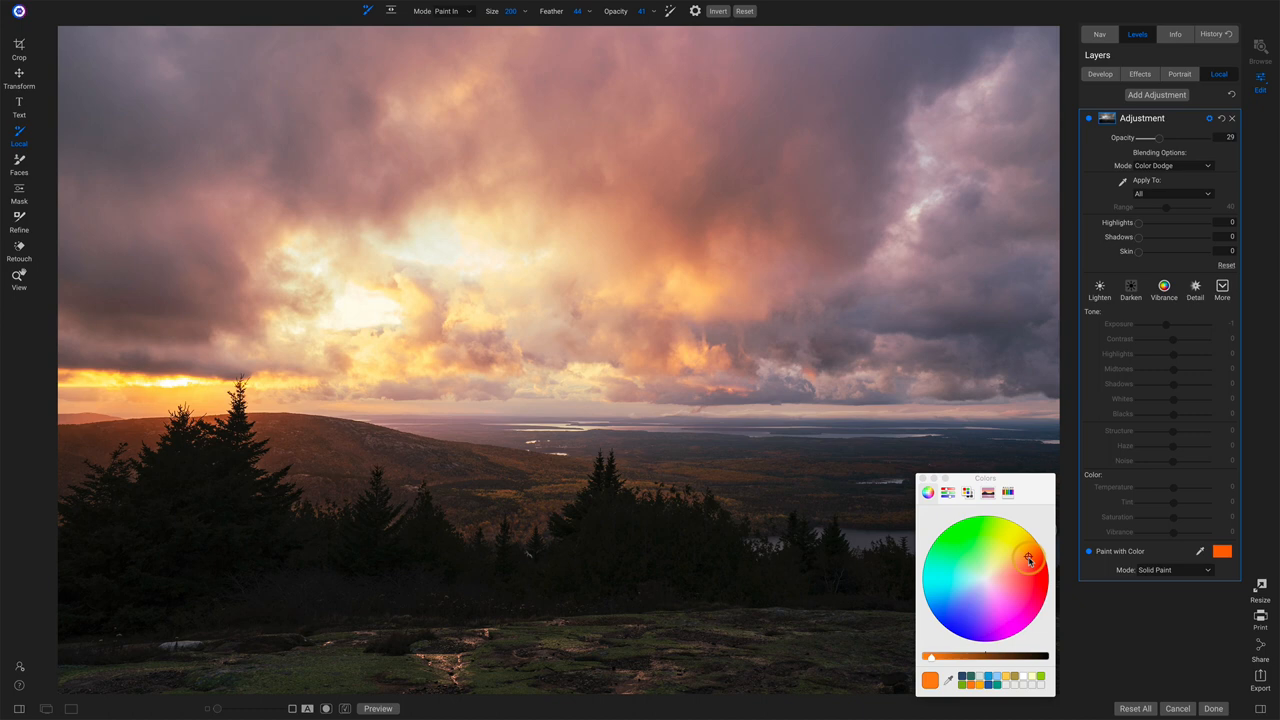
- Refine the orange swatch hue in the Colors wheel and settle on the final orange
{"action": "left_click_drag", "start_coordinate": [1164, 138], "coordinate": [1142, 138]}
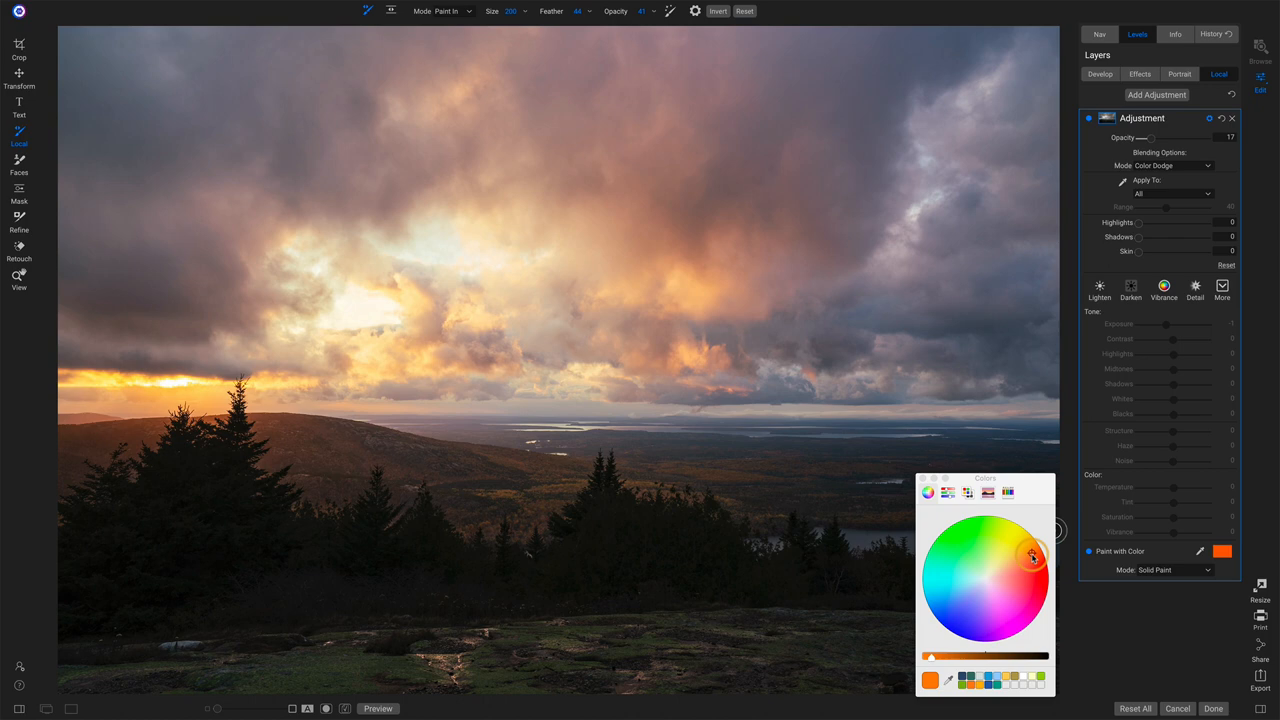
{"action": "left_click", "coordinate": [1090, 118]}
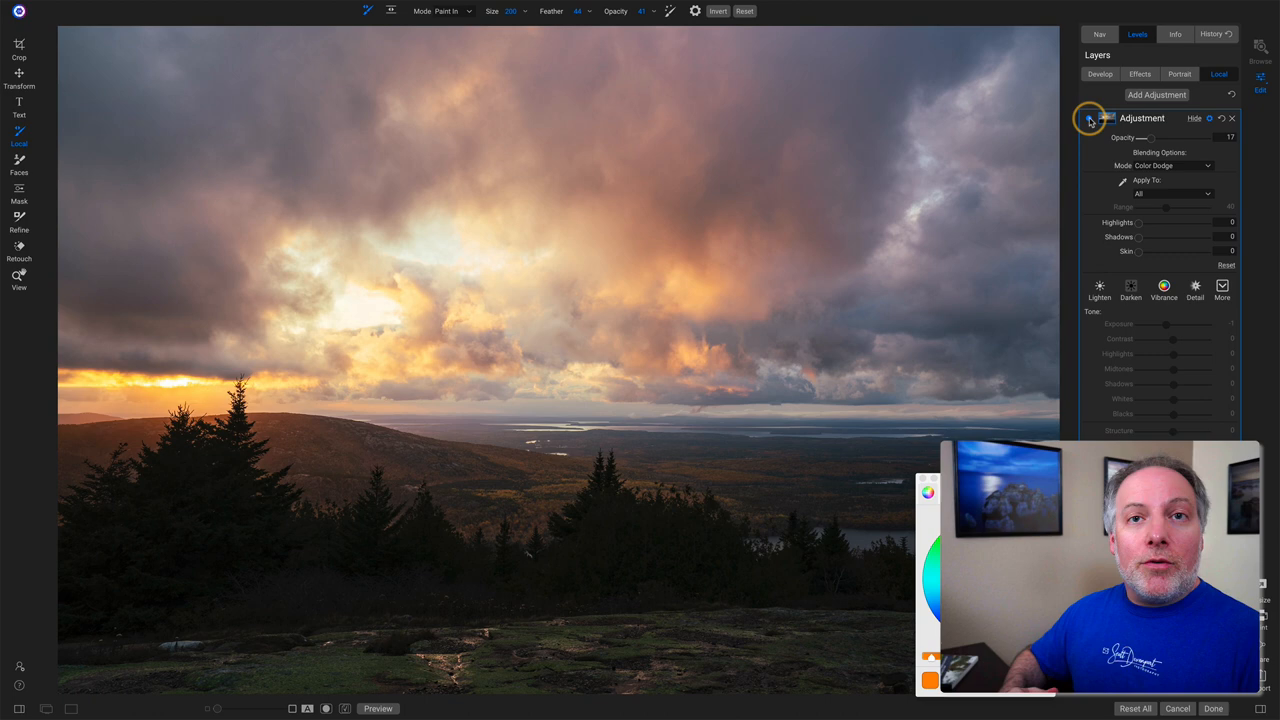
- Add a new adjustment layer painting blue through a Lumen mask at reduced Opacity
{"action": "left_click", "coordinate": [1156, 94]}
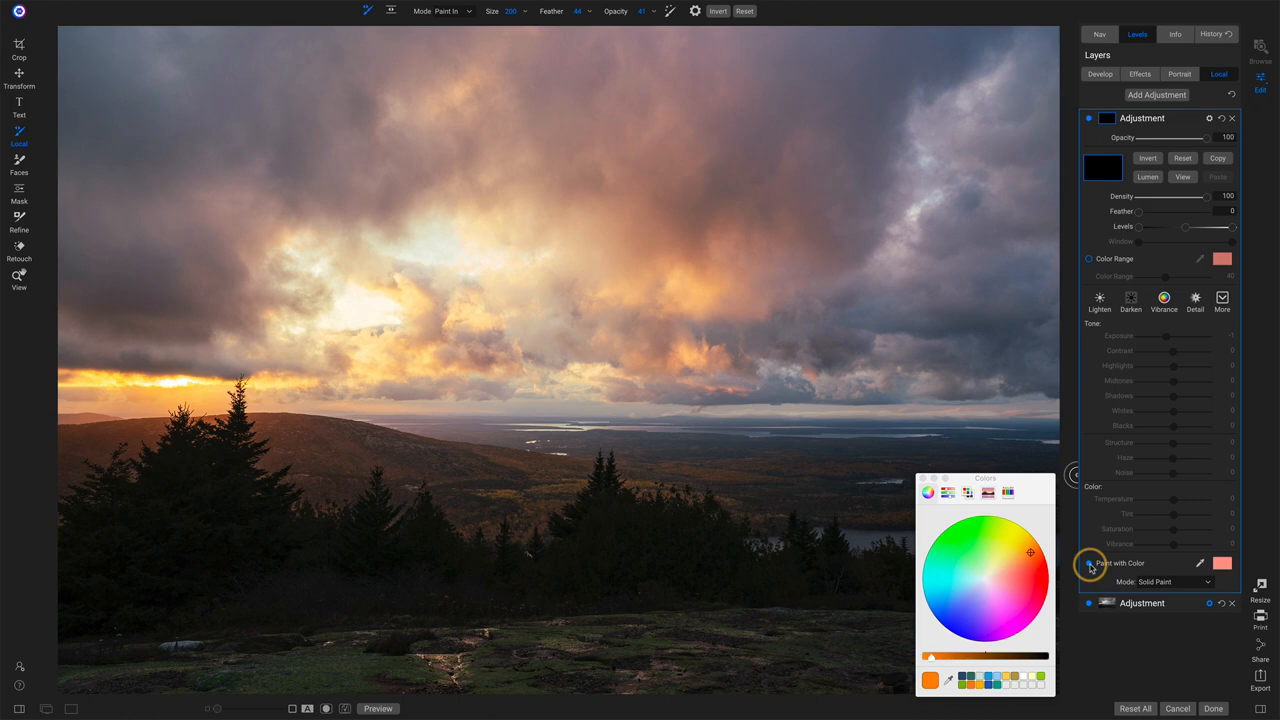
{"action": "left_click", "coordinate": [952, 596]}
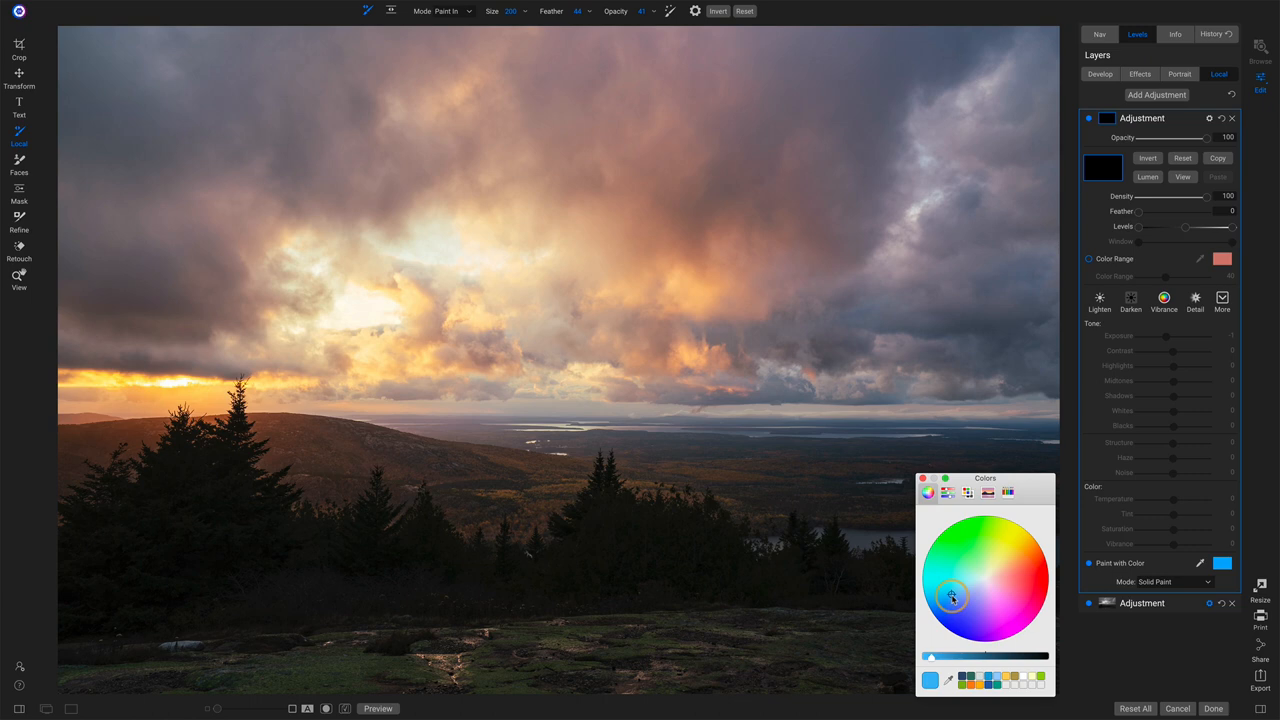
{"action": "left_click", "coordinate": [1148, 158]}
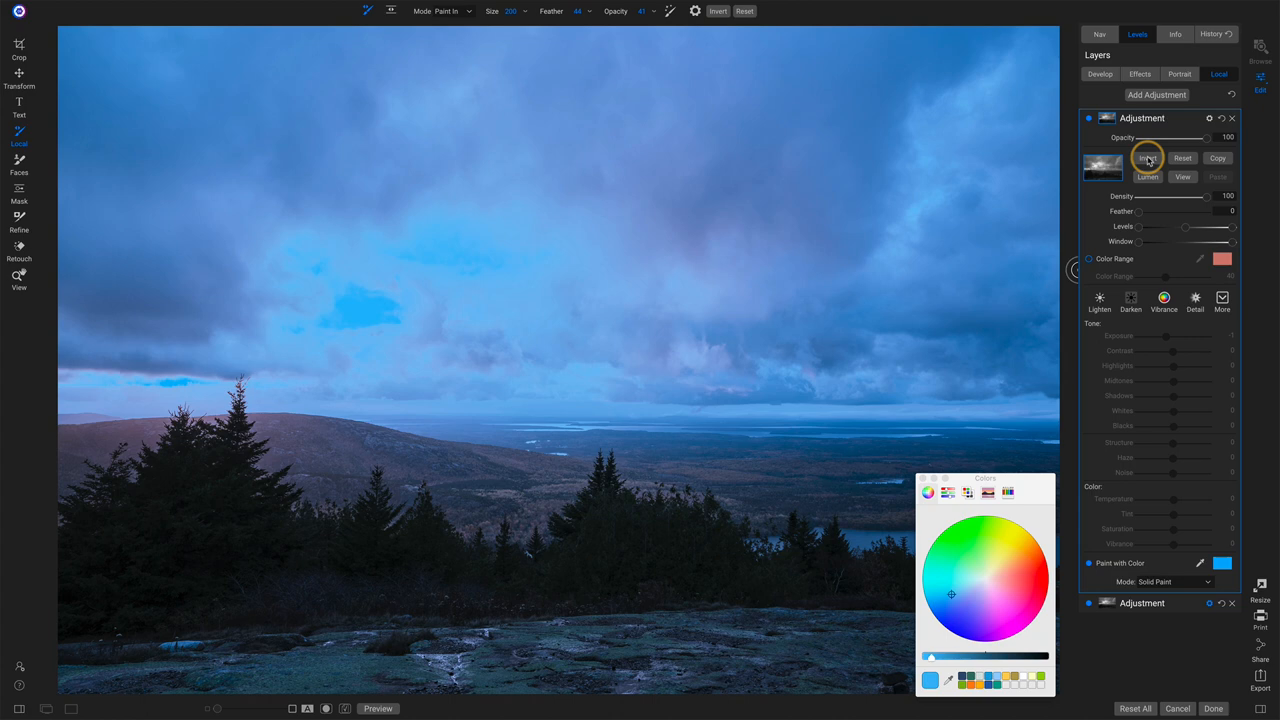
{"action": "left_click_drag", "start_coordinate": [1208, 136], "coordinate": [1150, 136]}
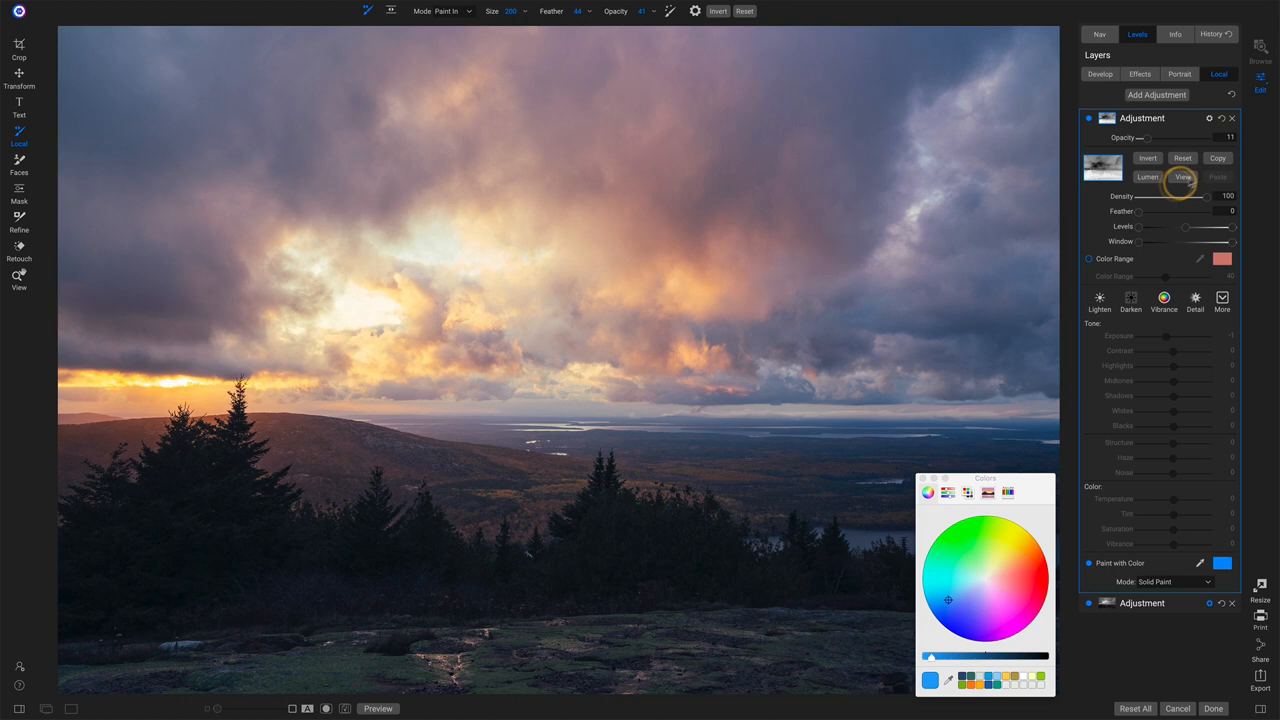
- Set the blue tint layer's blend Mode to Soft Light via Blending Options
{"action": "left_click", "coordinate": [1190, 164]}
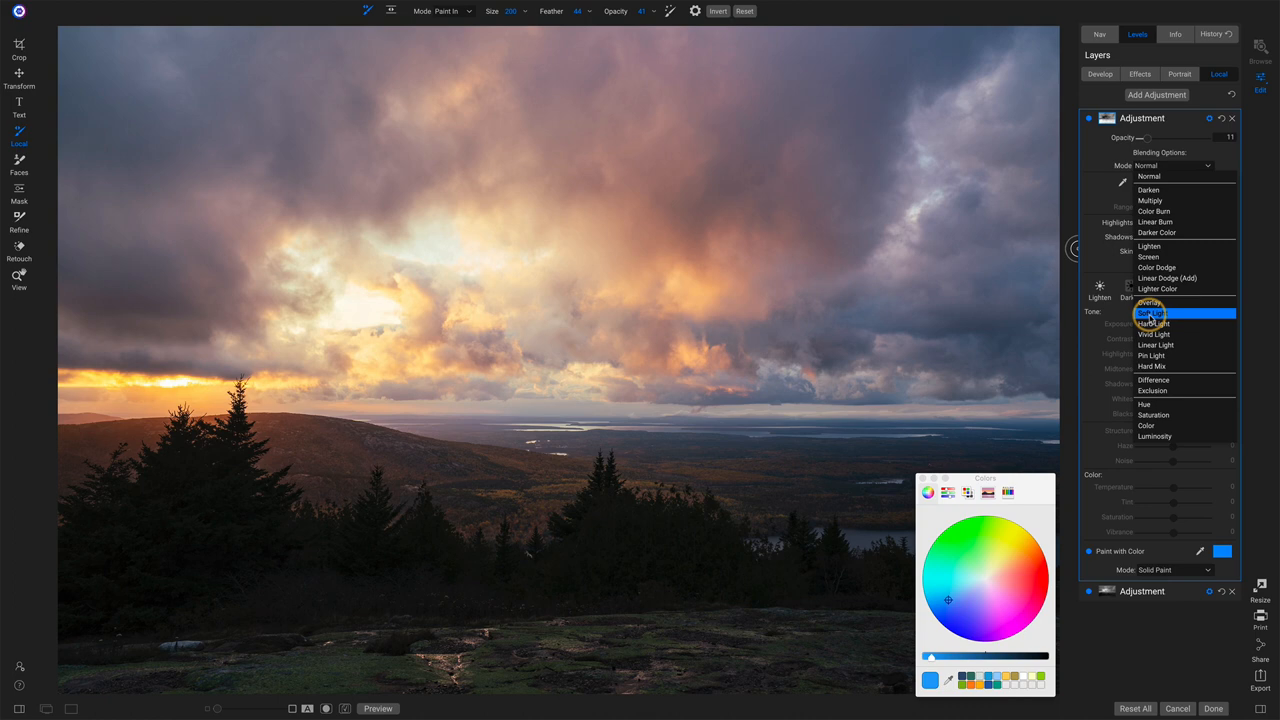
{"action": "left_click", "coordinate": [1152, 312]}
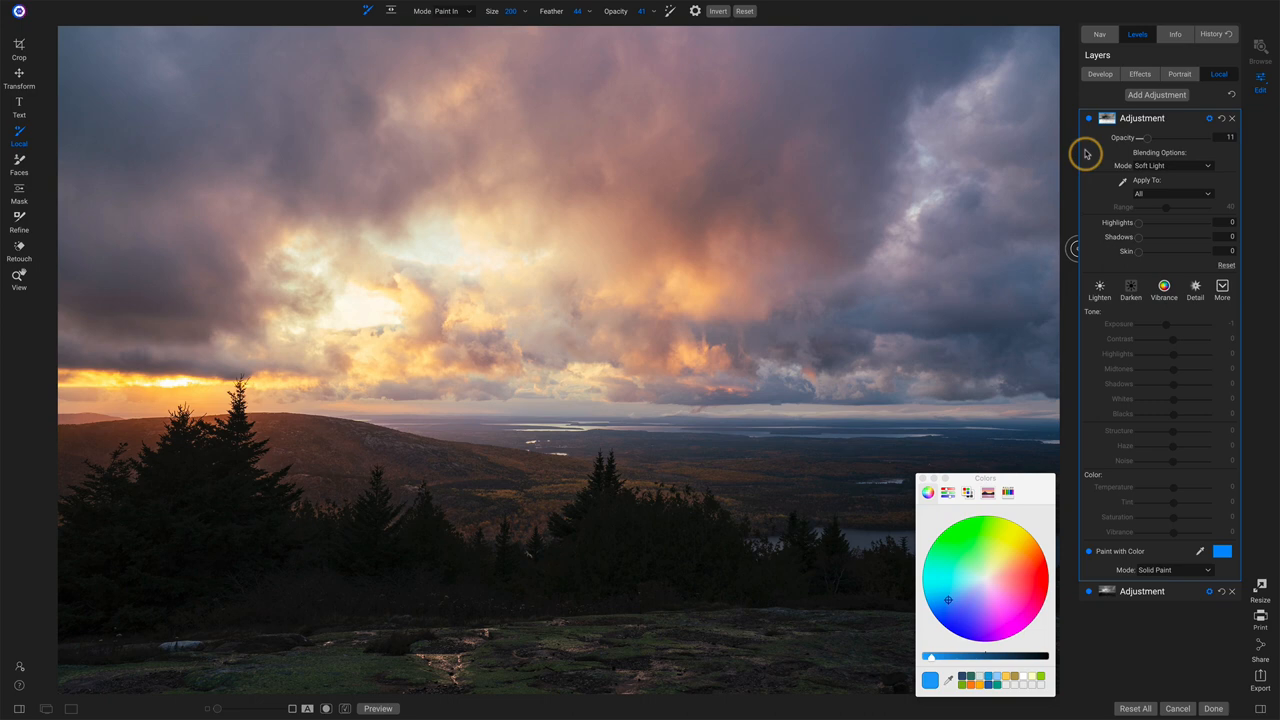